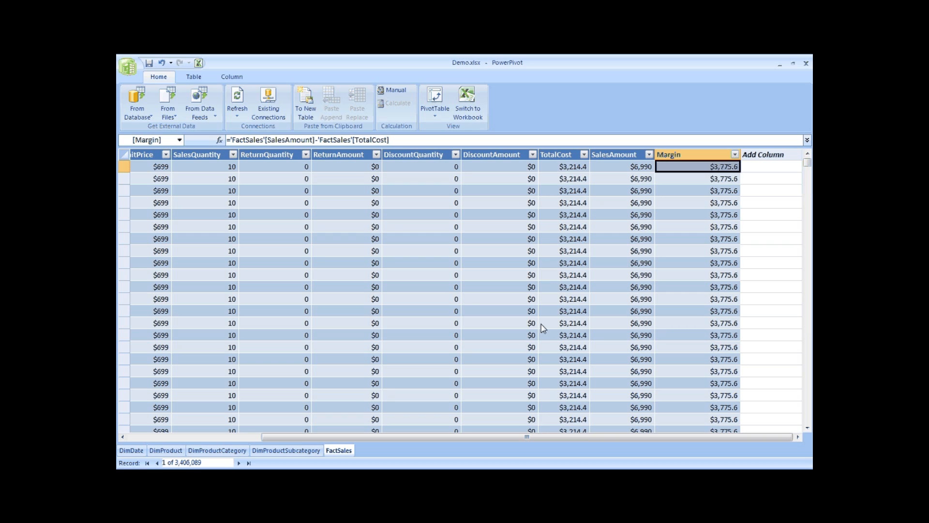
mouse_move(470, 303)
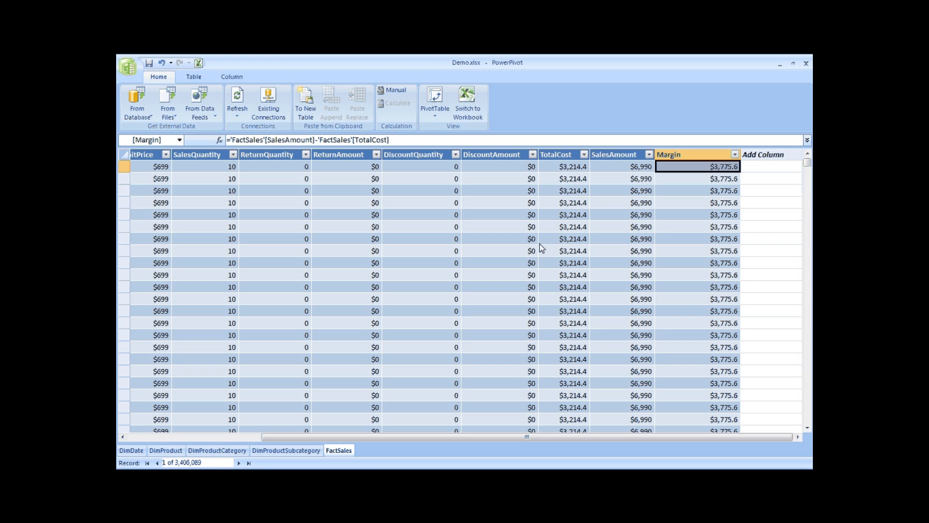
mouse_move(805, 64)
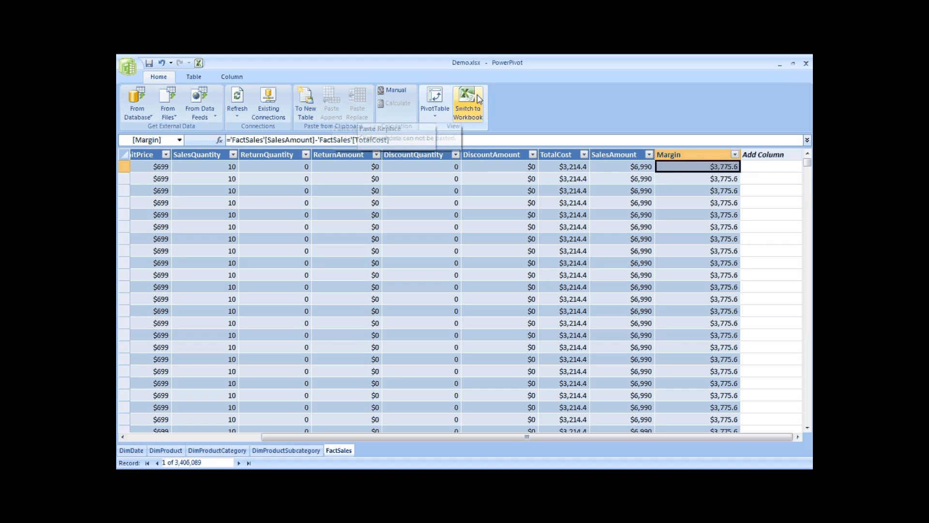
Step: Switch back to the workbook and choose the Single PivotTable layout from the PowerPivot PivotTable list
click(468, 99)
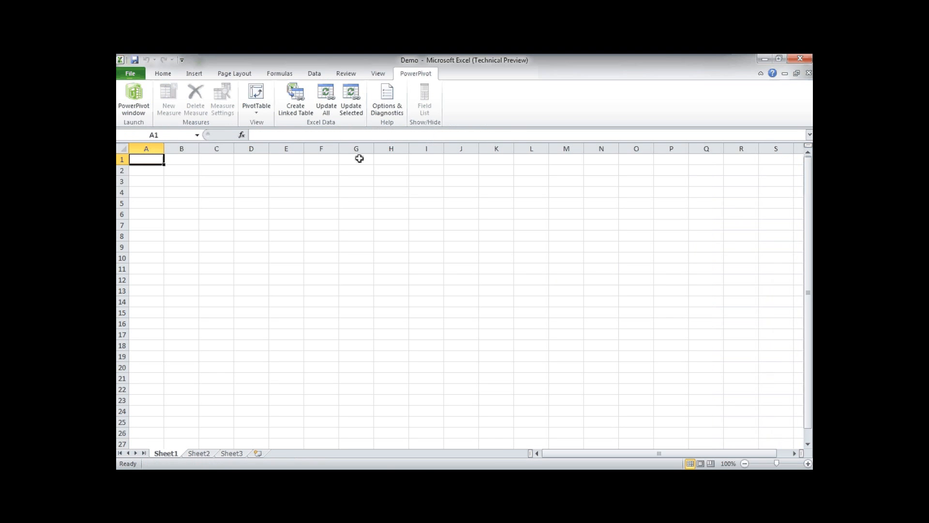
mouse_move(397, 96)
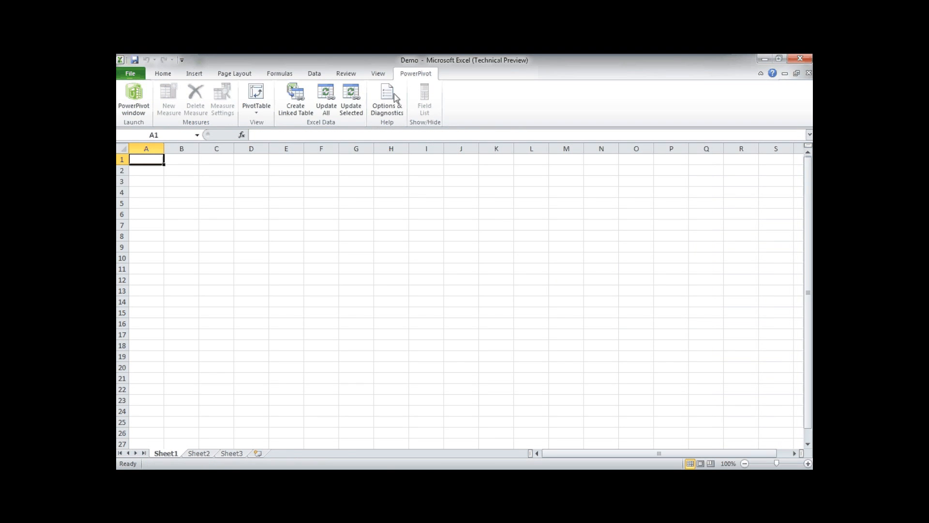
click(257, 95)
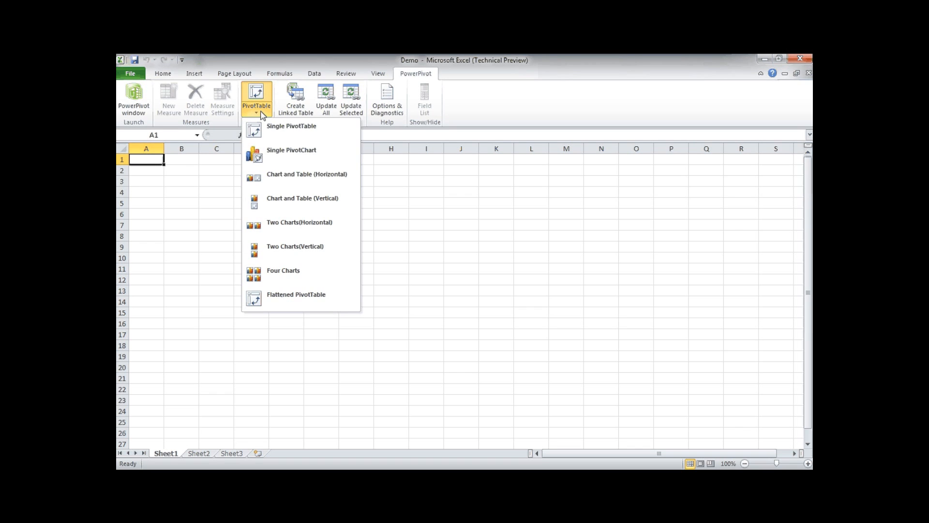
mouse_move(280, 232)
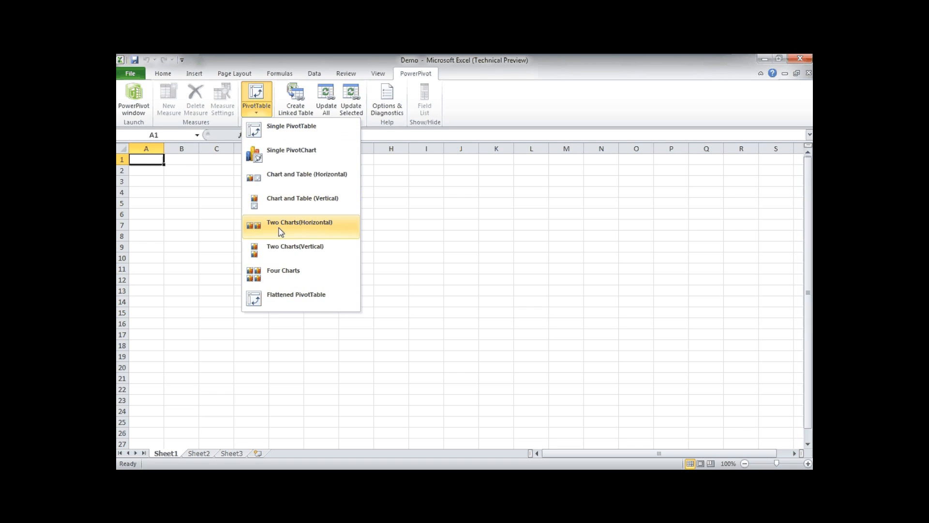
mouse_move(281, 300)
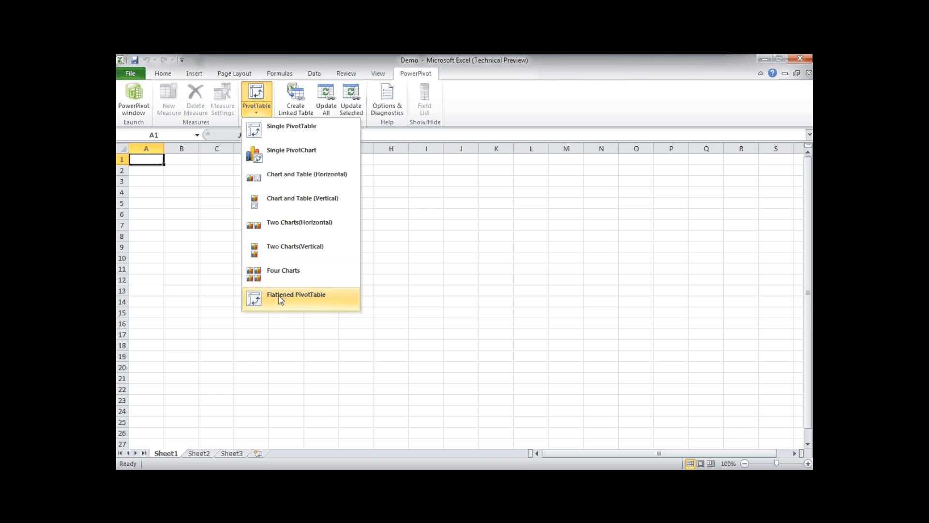
mouse_move(293, 134)
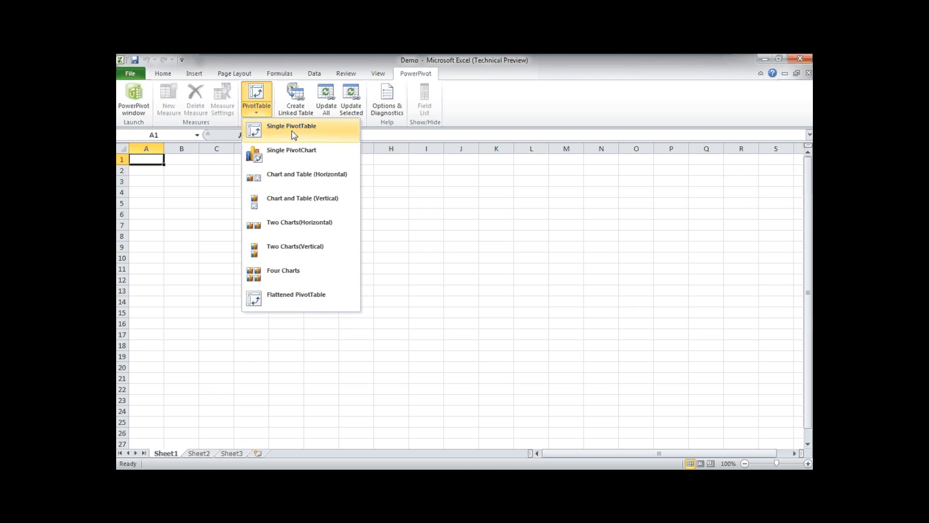
mouse_move(293, 135)
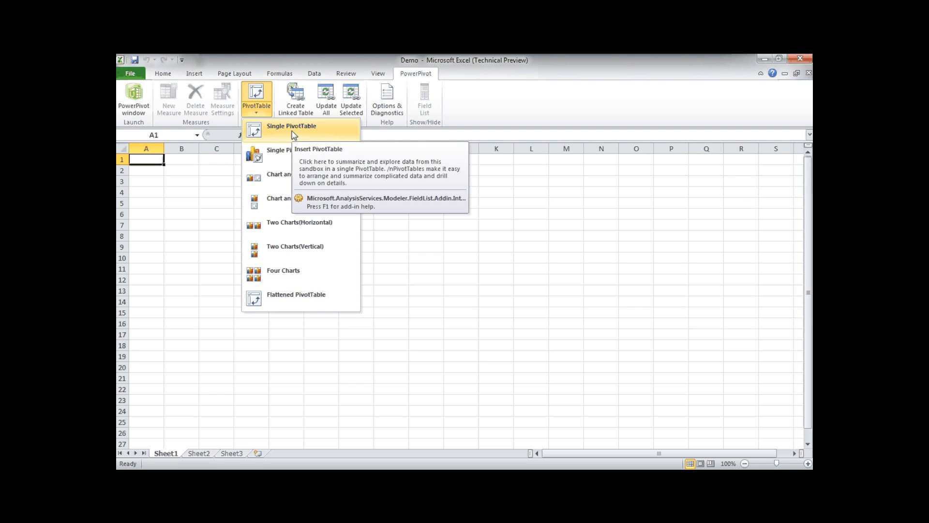
click(290, 125)
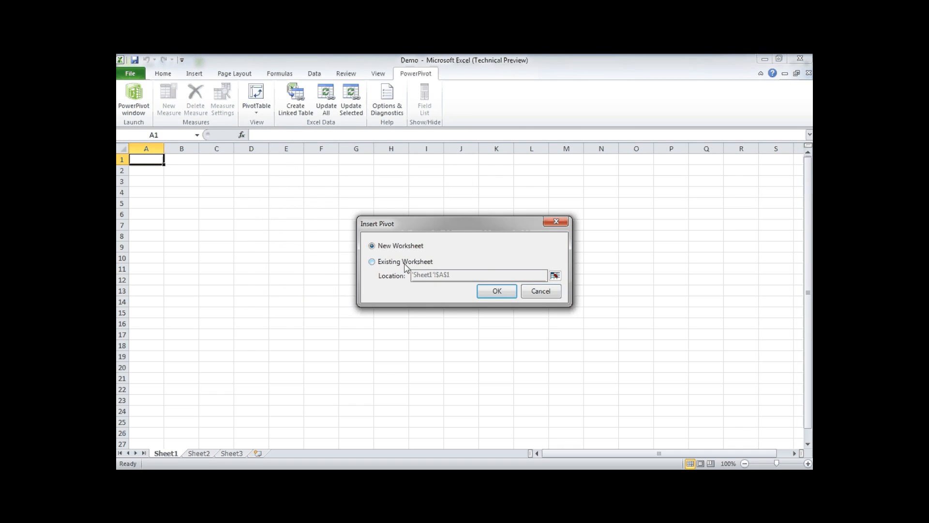
Step: Place the empty pivot table on the existing worksheet at Sheet1!$C$4
click(372, 261)
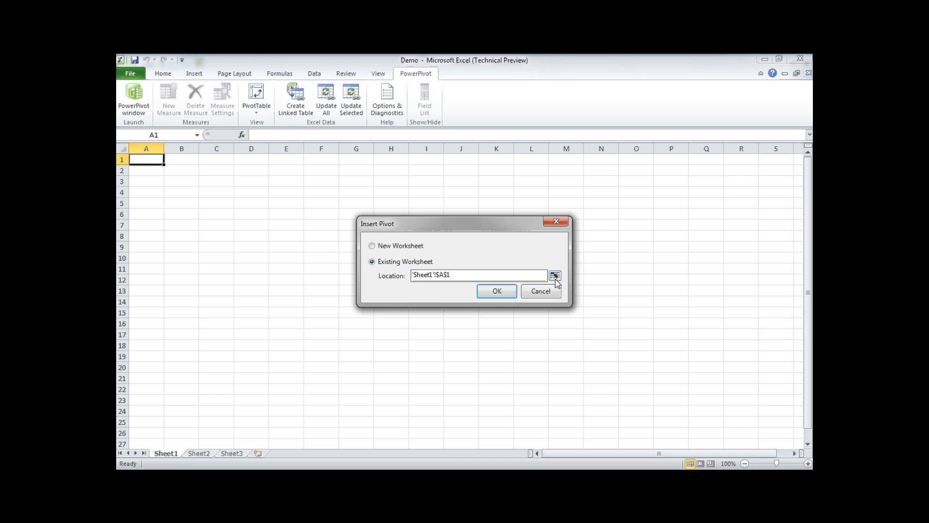
click(555, 275)
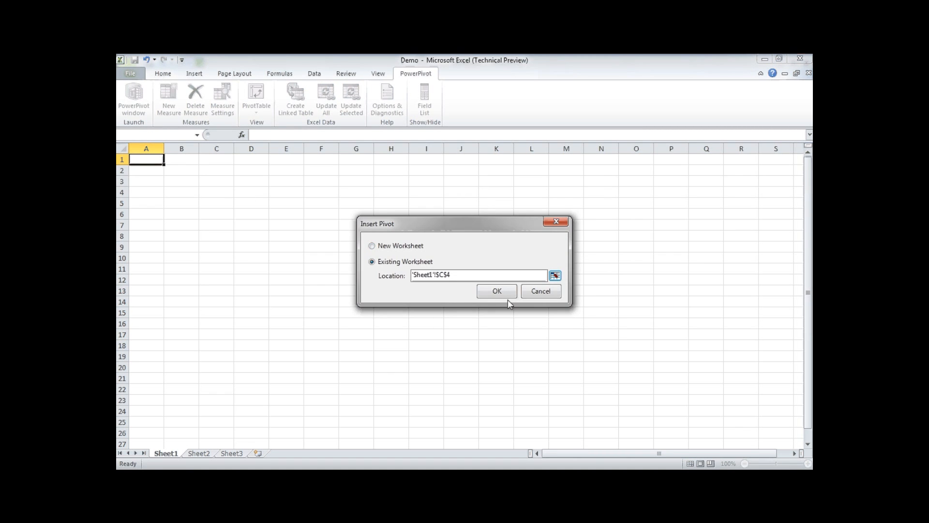
click(497, 291)
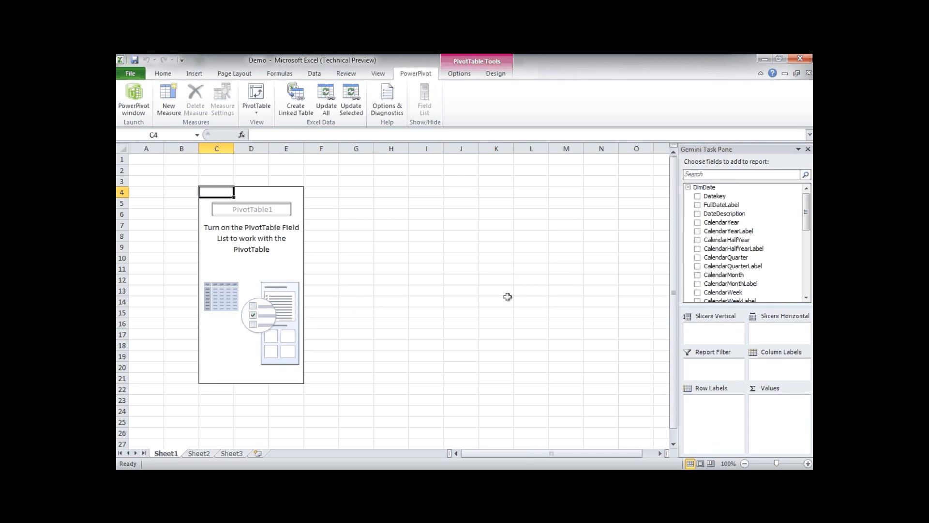
mouse_move(273, 262)
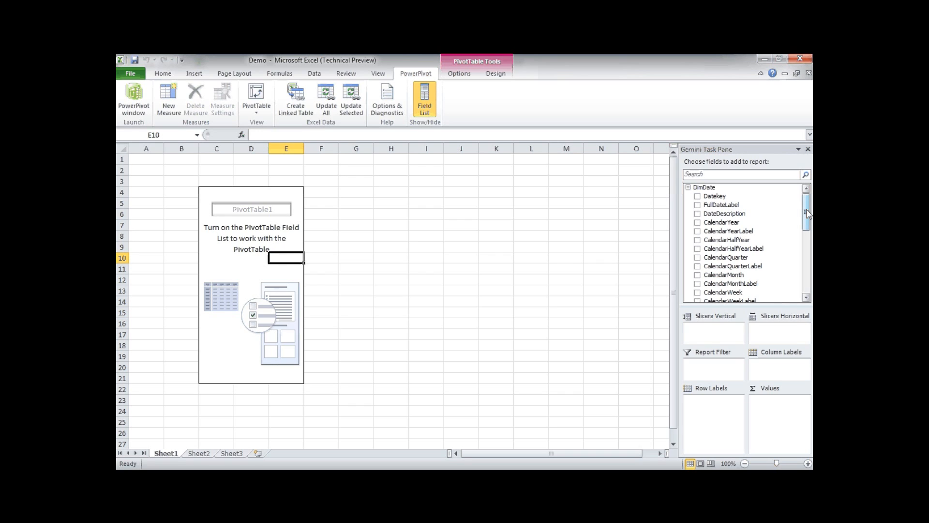
Step: Sum FactSales SalesAmount in Values with ProductCategoryName as row labels instead of the category key
scroll(down, 3)
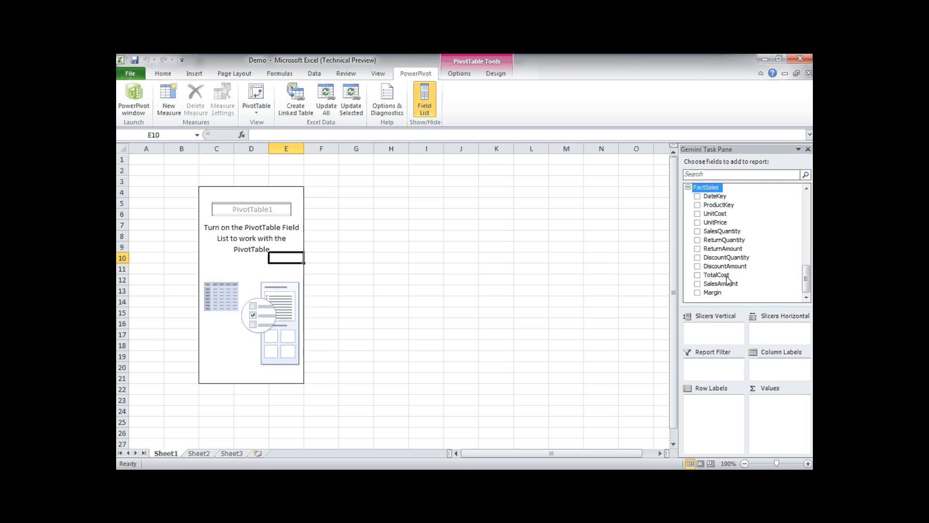
mouse_move(730, 304)
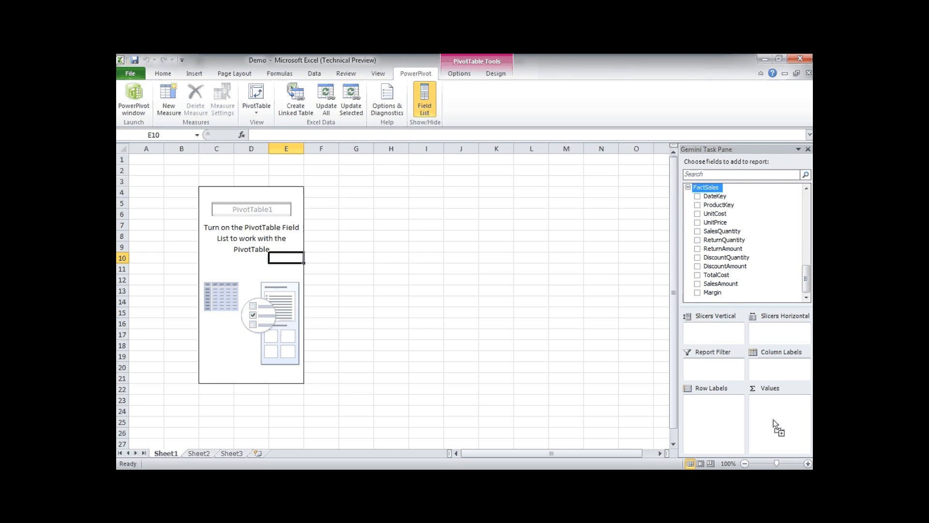
click(697, 283)
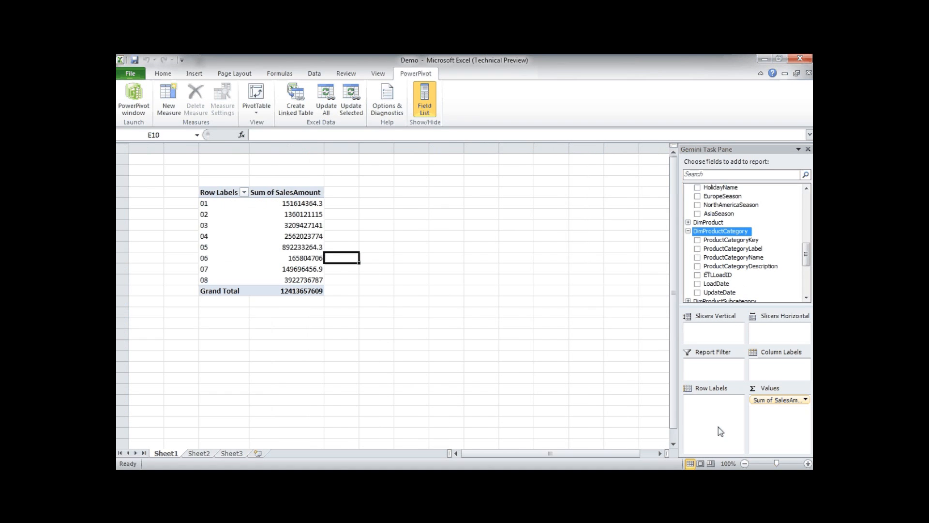
click(697, 248)
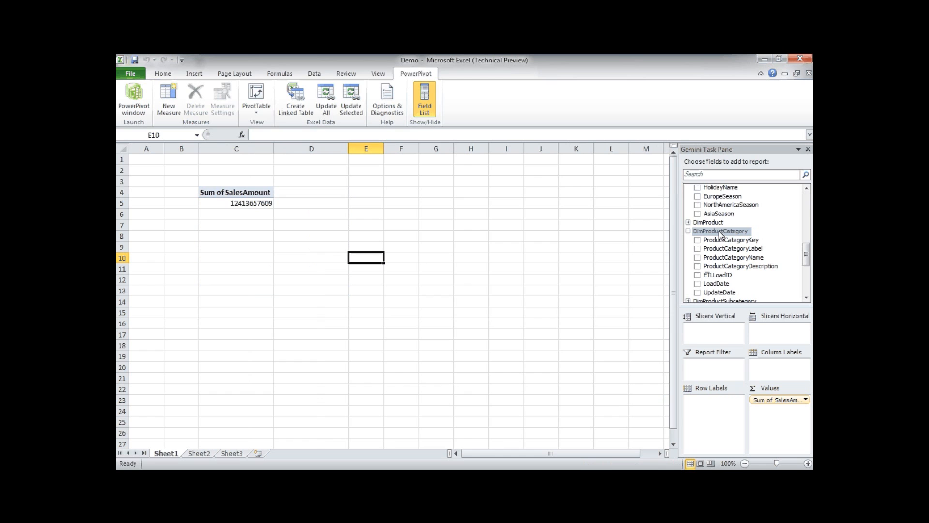
click(697, 258)
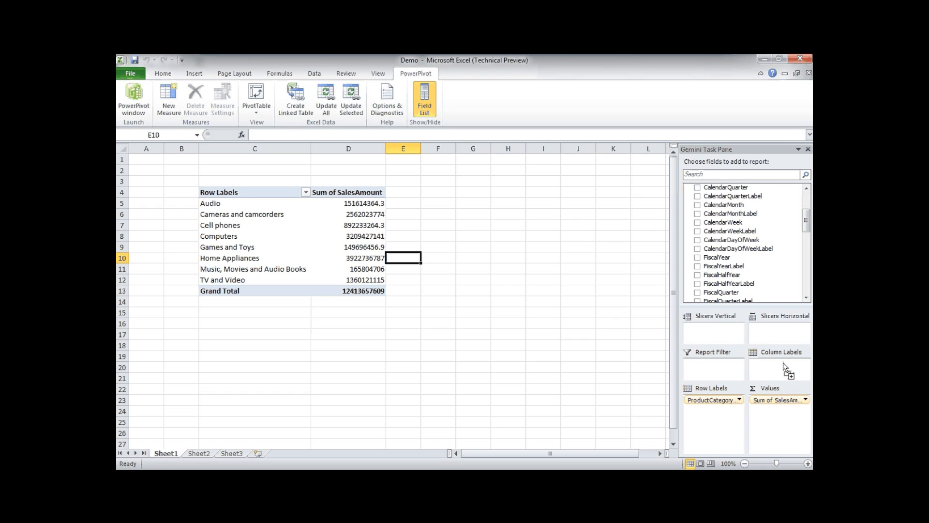
Step: Put CalendarMonthLabel across the columns and add a vertical CalendarYearLabel slicer
click(697, 213)
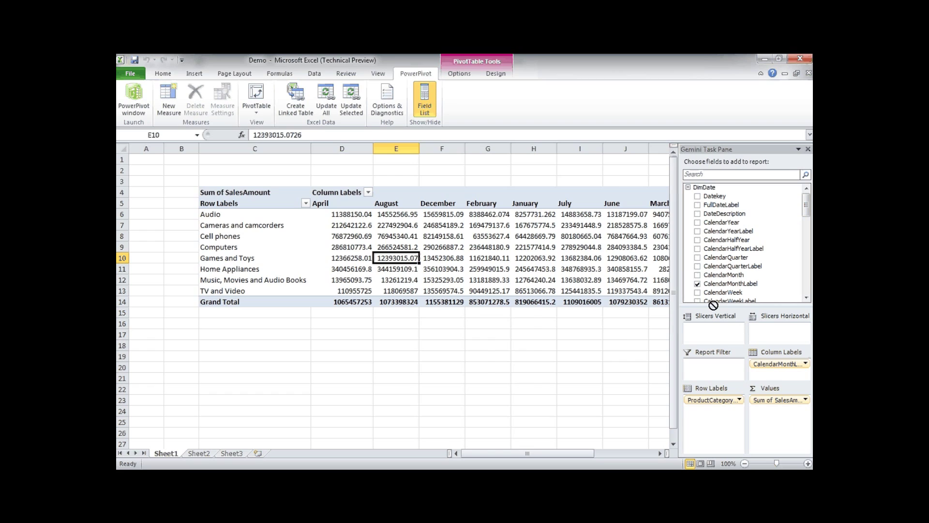
click(697, 231)
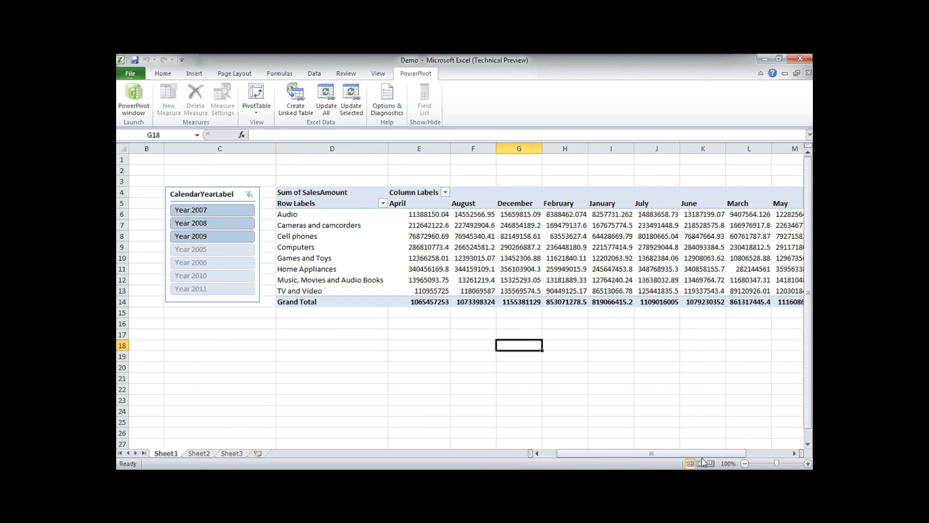
Step: Try several years in the CalendarYearLabel slicer, leaving the pivot filtered to Year 2007
scroll(right, 3)
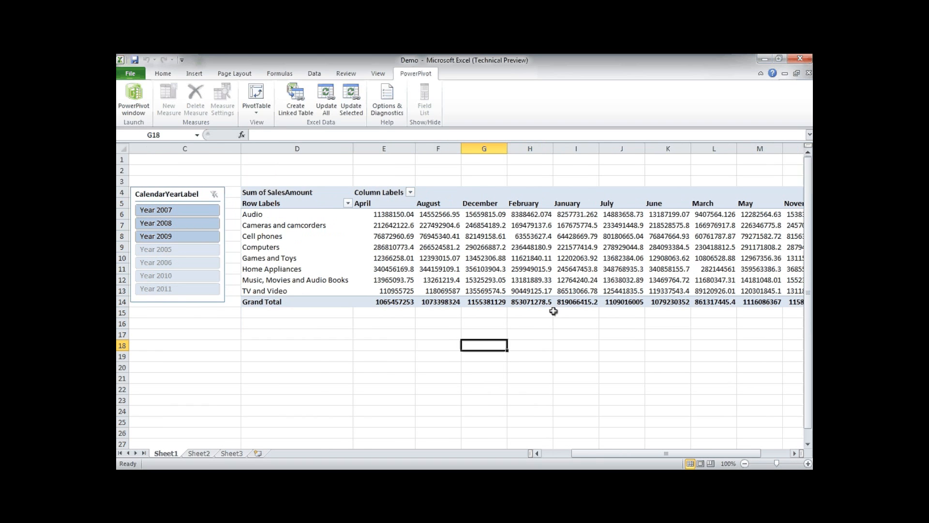
mouse_move(235, 264)
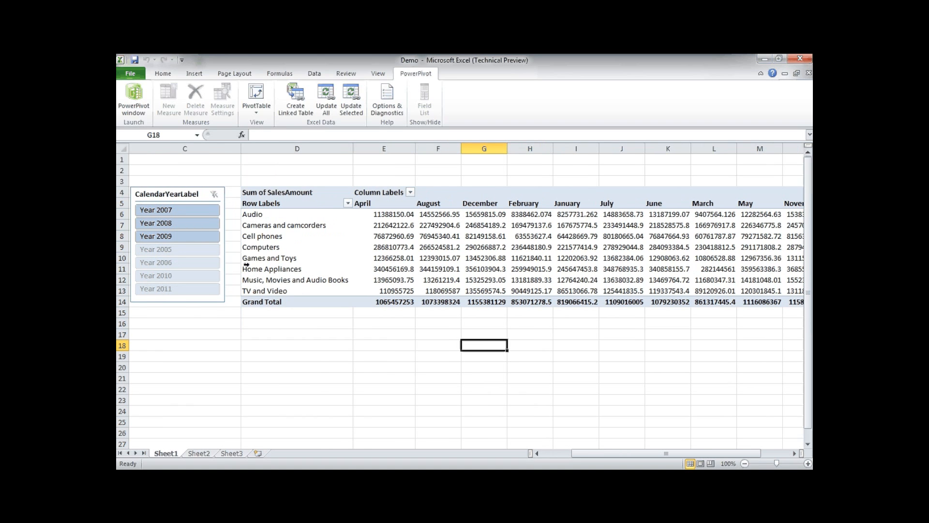
click(178, 209)
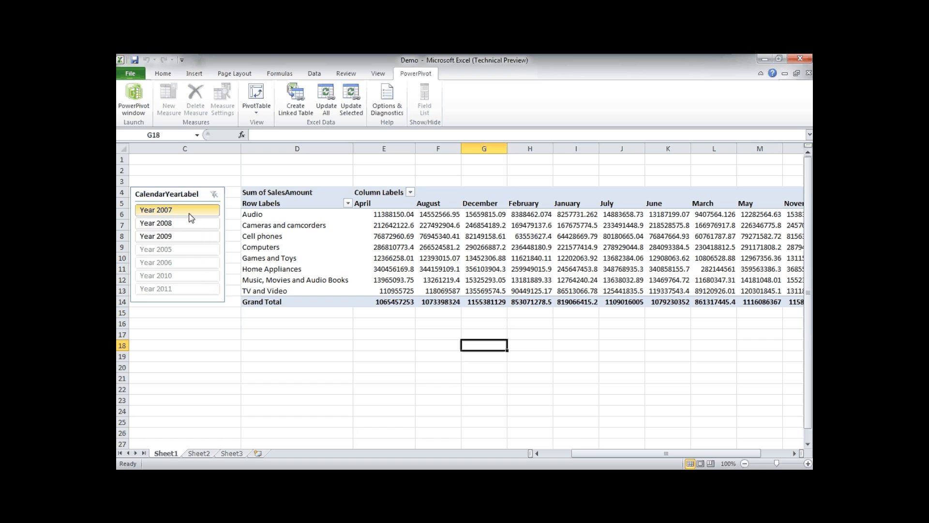
click(178, 222)
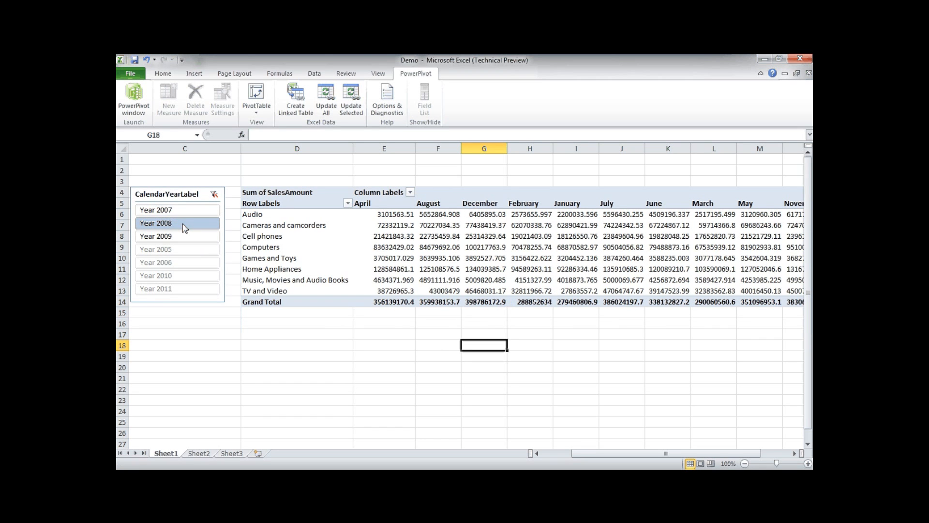
click(177, 235)
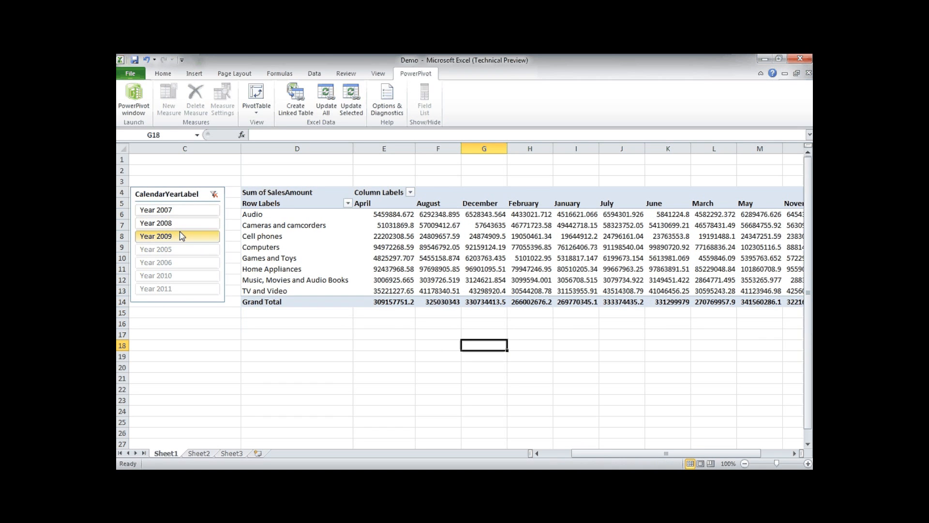
click(177, 223)
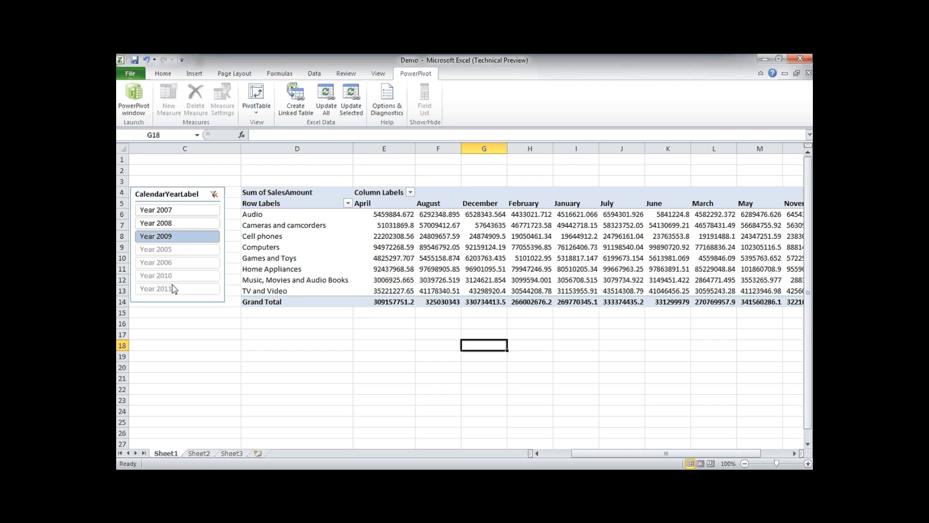
mouse_move(176, 300)
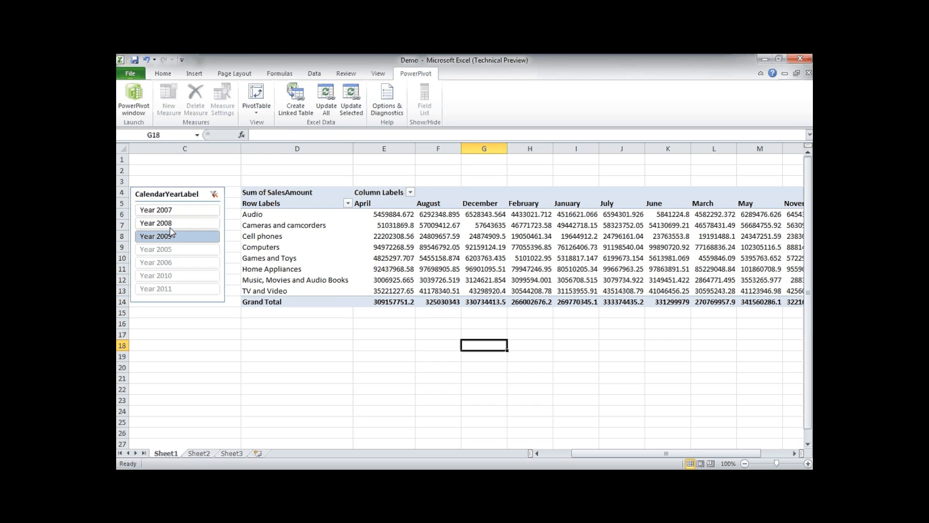
click(156, 209)
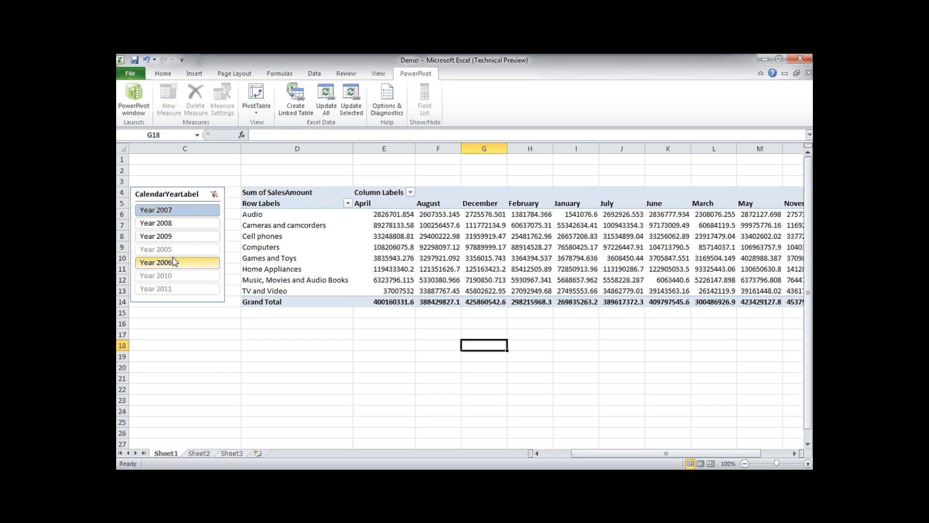
click(177, 237)
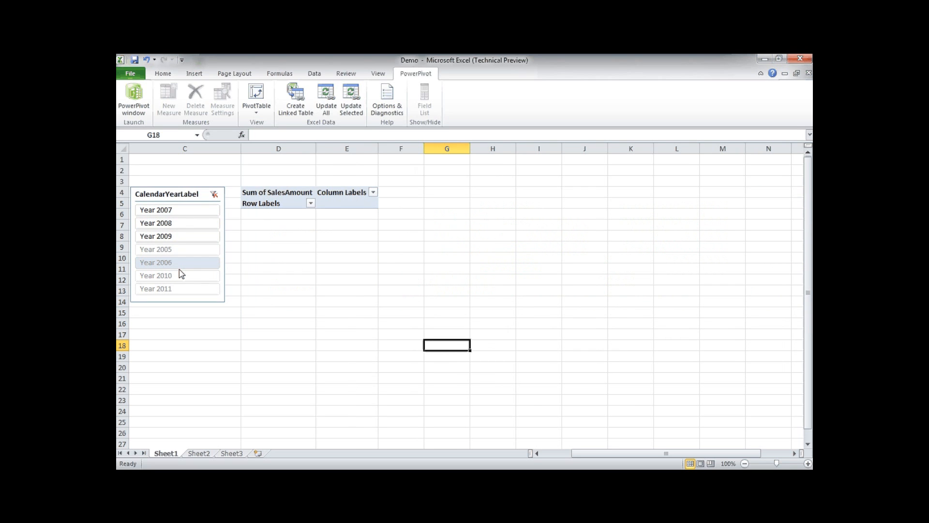
click(155, 222)
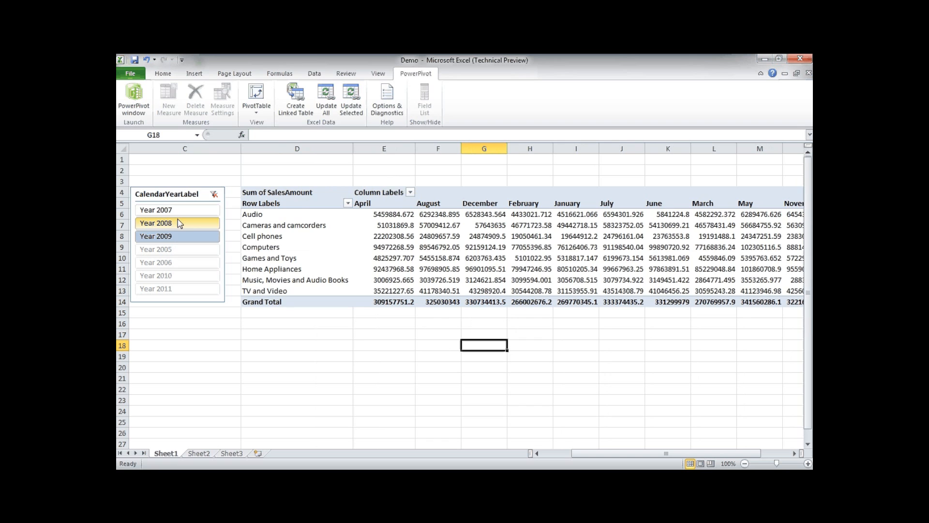
click(165, 209)
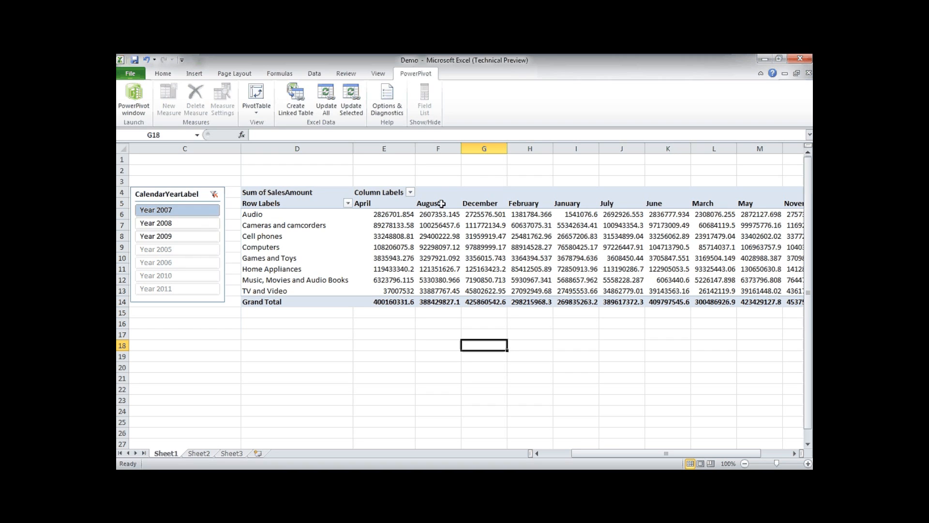
mouse_move(441, 203)
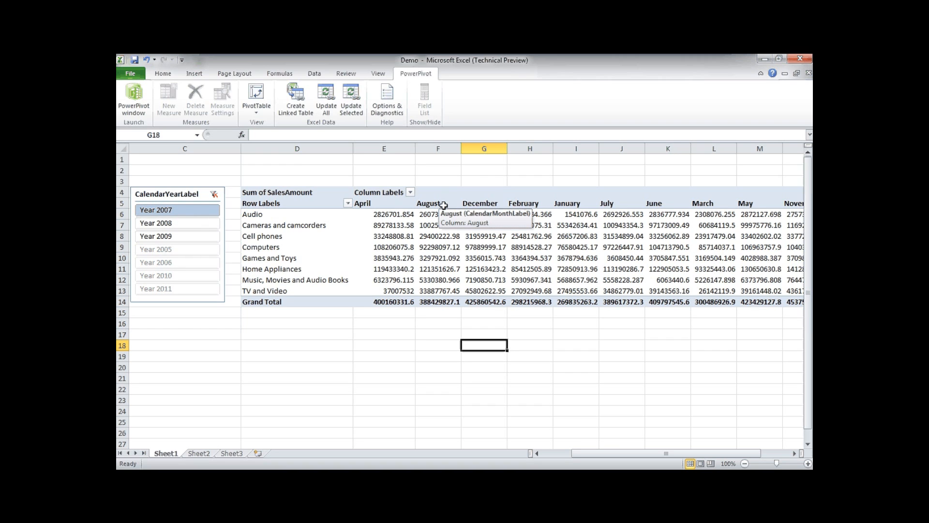
Step: Insert the Two Charts PowerPivot layout on a new worksheet
click(257, 96)
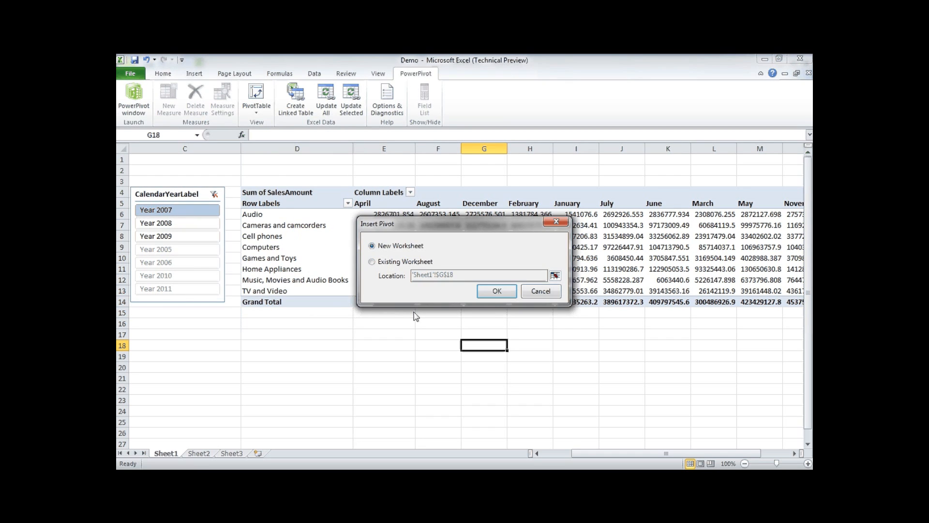
click(496, 291)
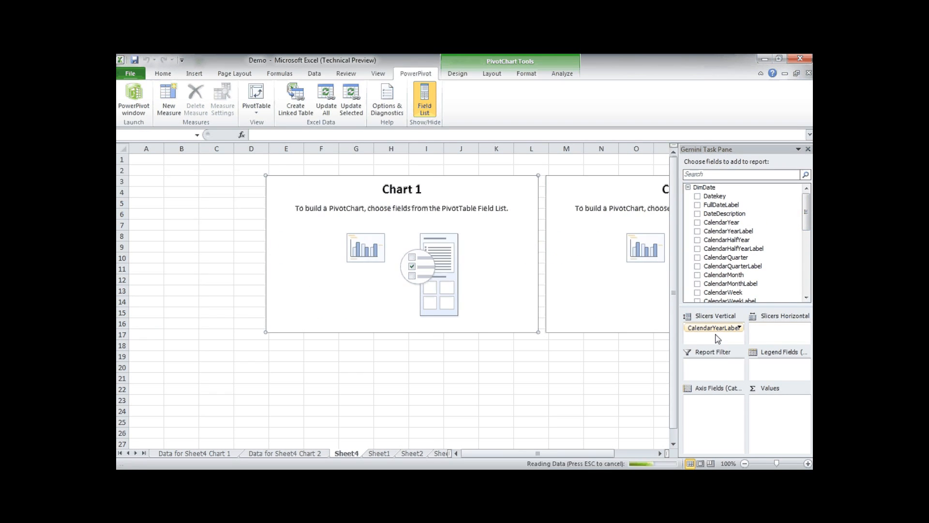
Step: Add a vertical CalendarYearLabel slicer and a horizontal ProductCategoryName slicer to the chart sheet
click(697, 230)
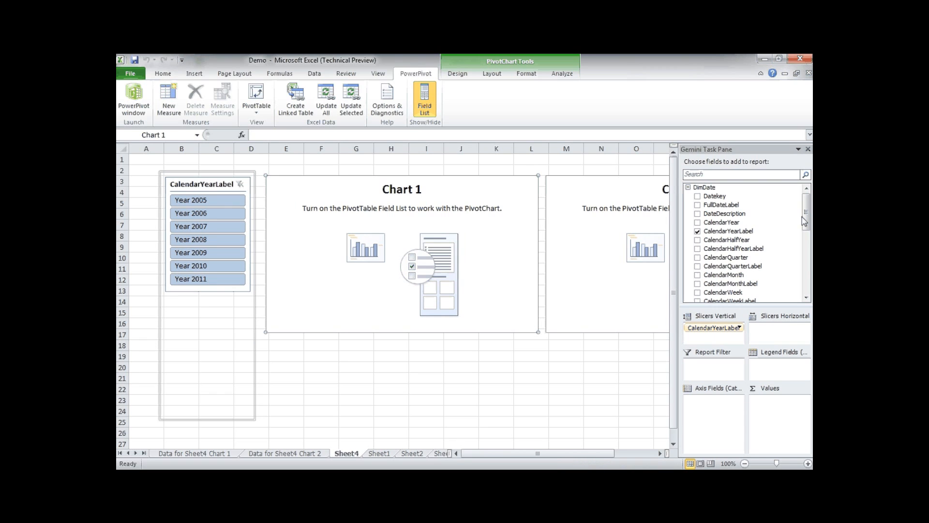
scroll(down, 3)
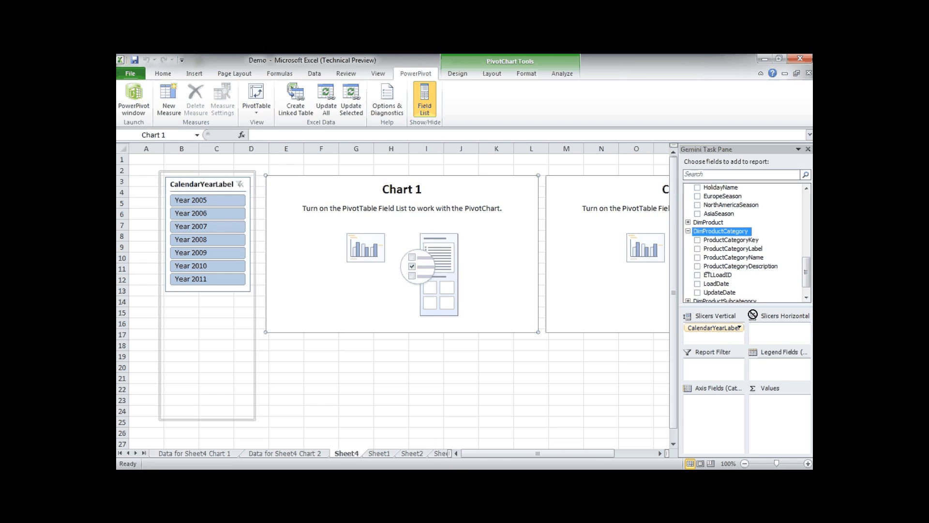
click(697, 258)
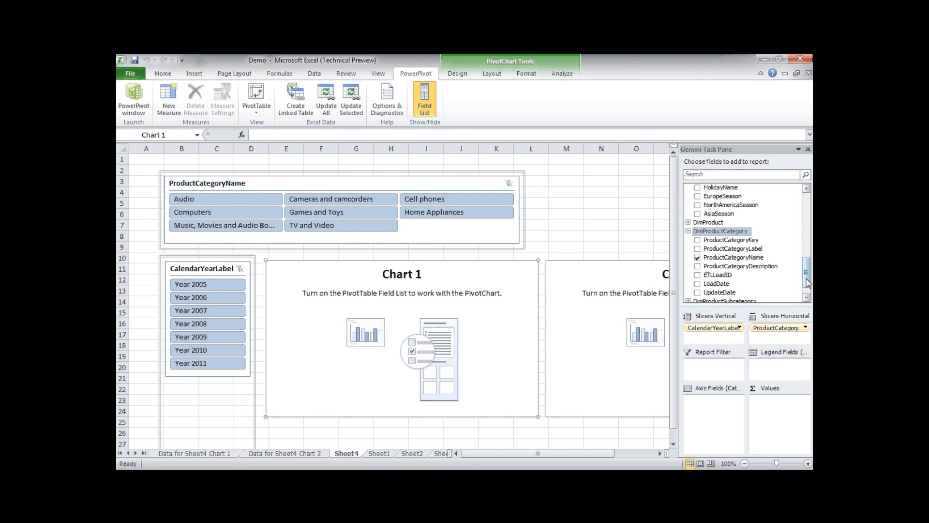
scroll(down, 3)
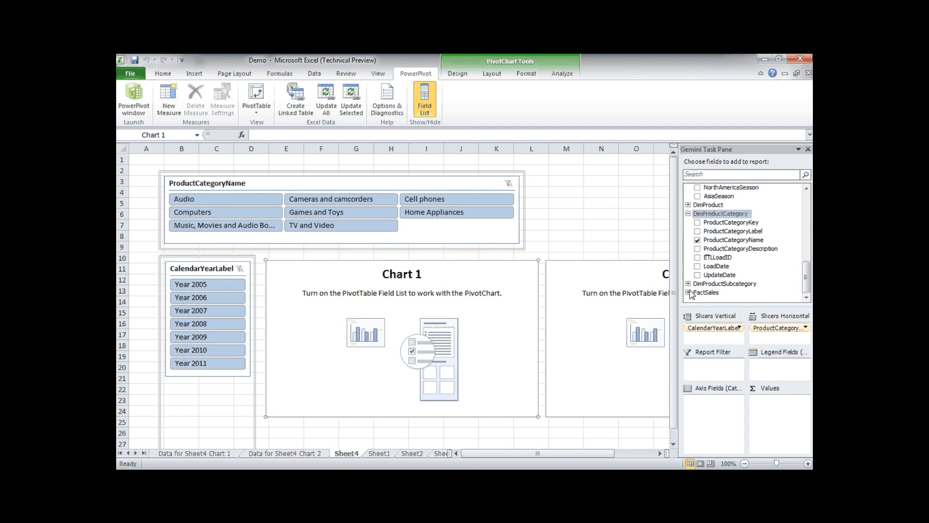
click(688, 292)
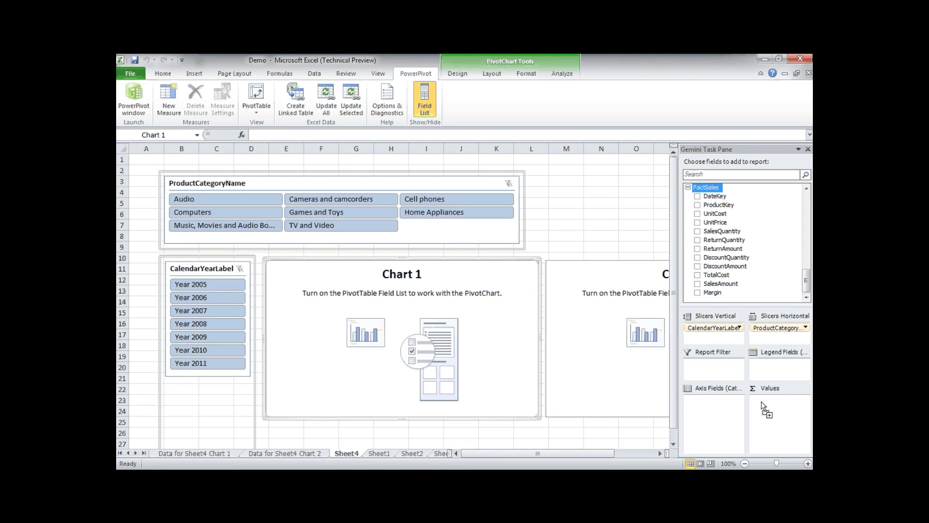
Step: Chart Sum of SalesAmount in Chart 1 and Sum of TotalCost in Chart 2 from FactSales
click(697, 284)
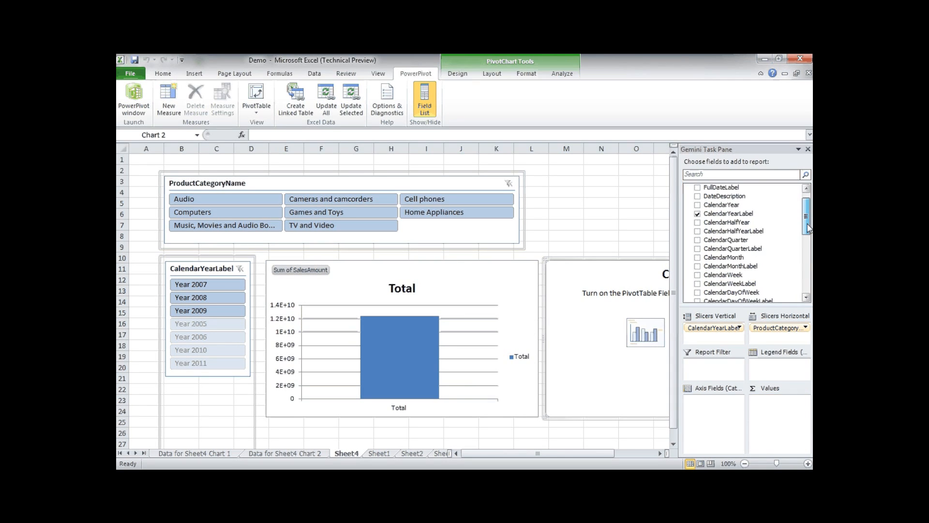
scroll(down, 3)
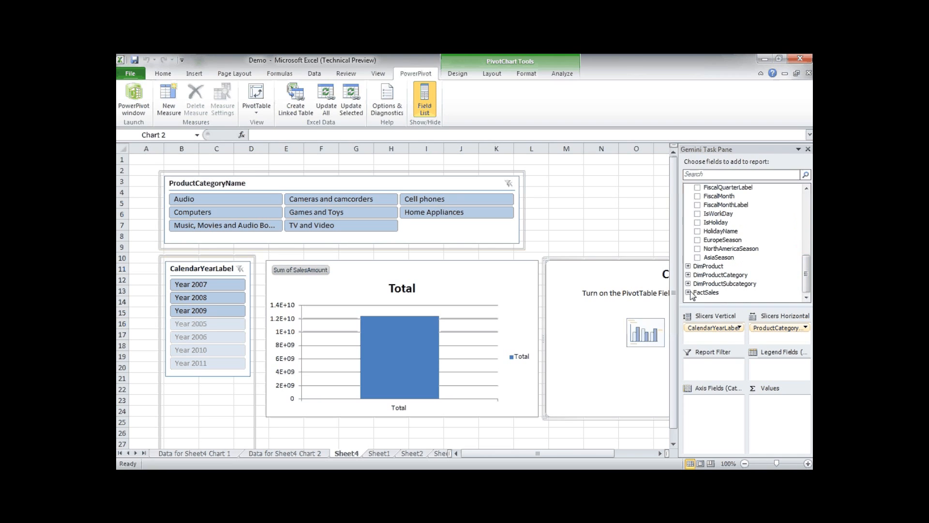
click(687, 293)
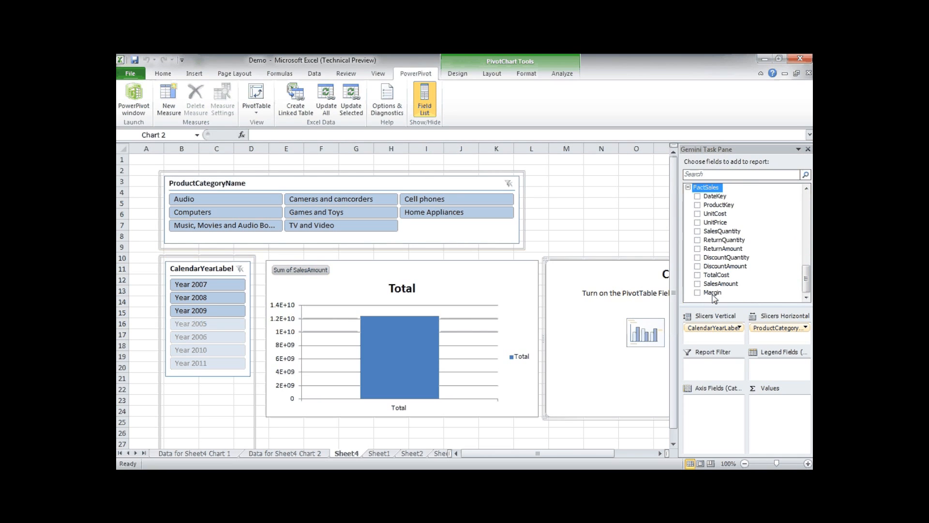
mouse_move(718, 283)
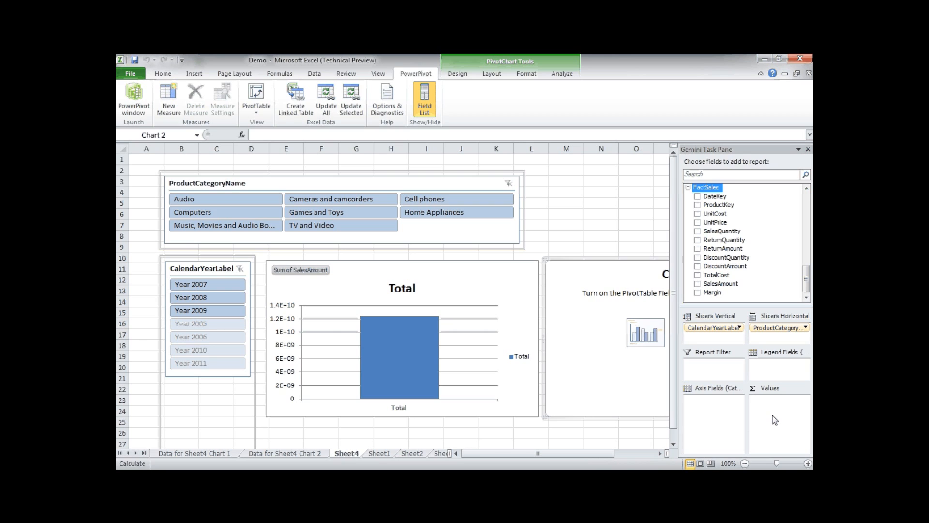
click(697, 275)
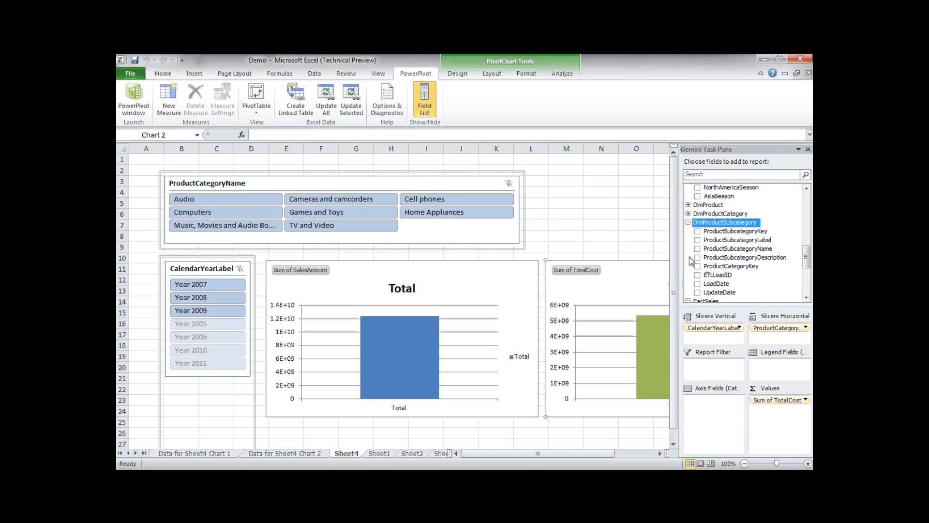
mouse_move(758, 254)
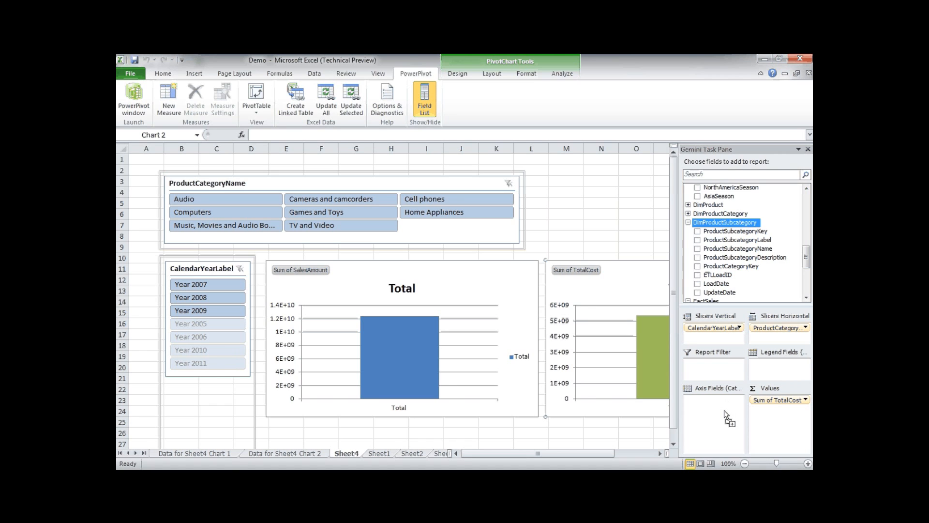
Step: Set ProductSubcategoryName as the axis field of both the TotalCost and SalesAmount charts
click(697, 247)
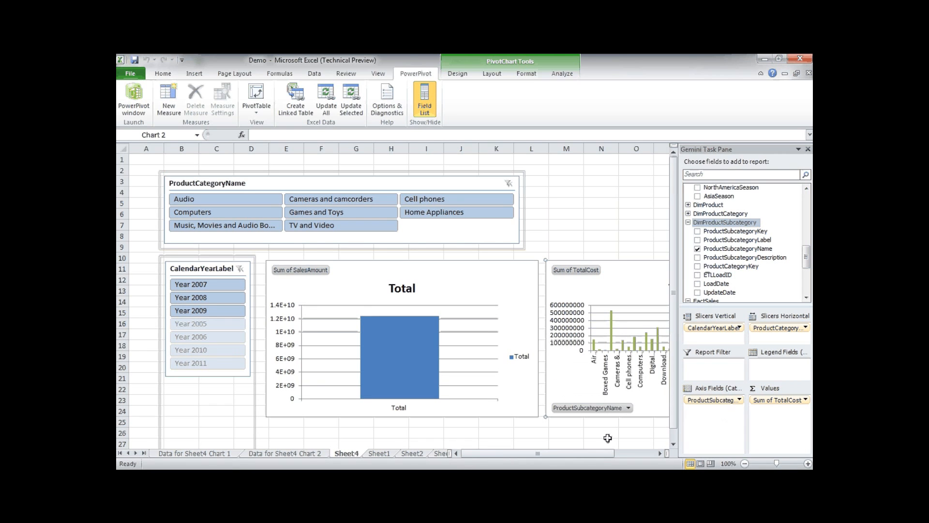
scroll(right, 3)
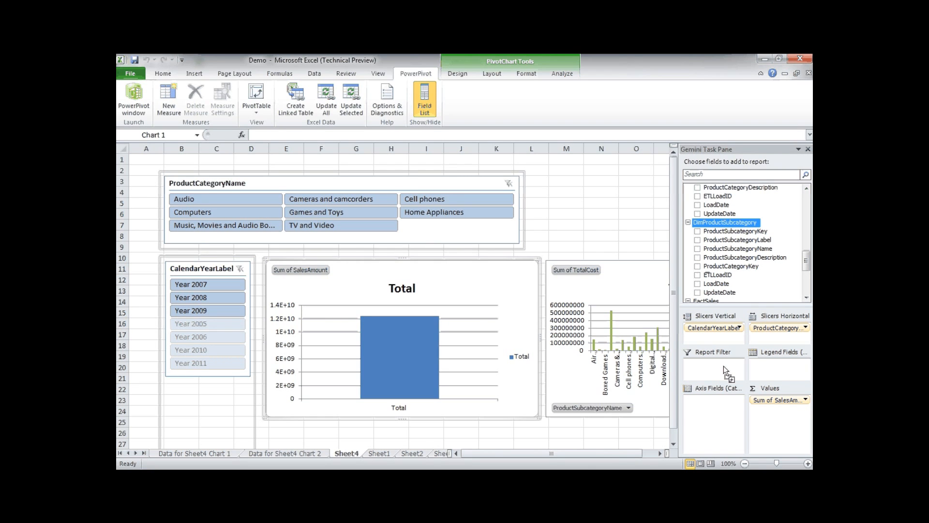
click(697, 248)
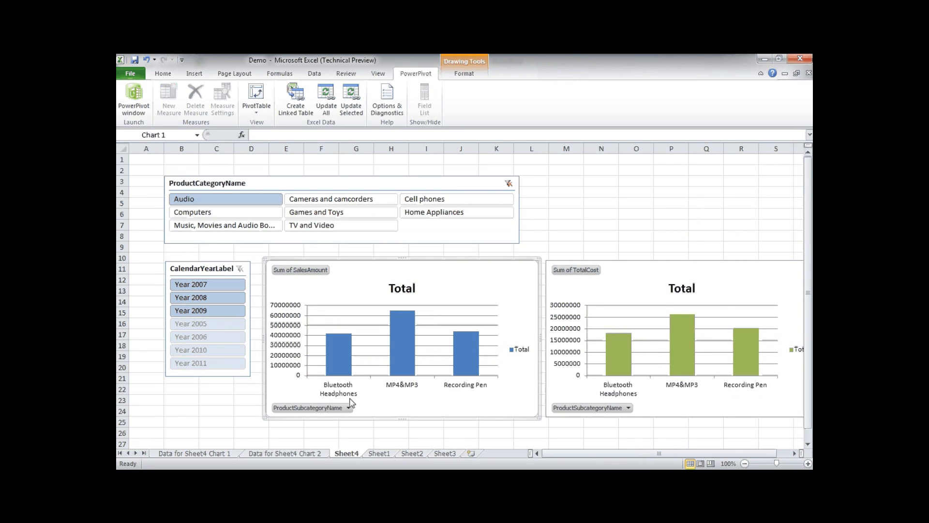
mouse_move(436, 389)
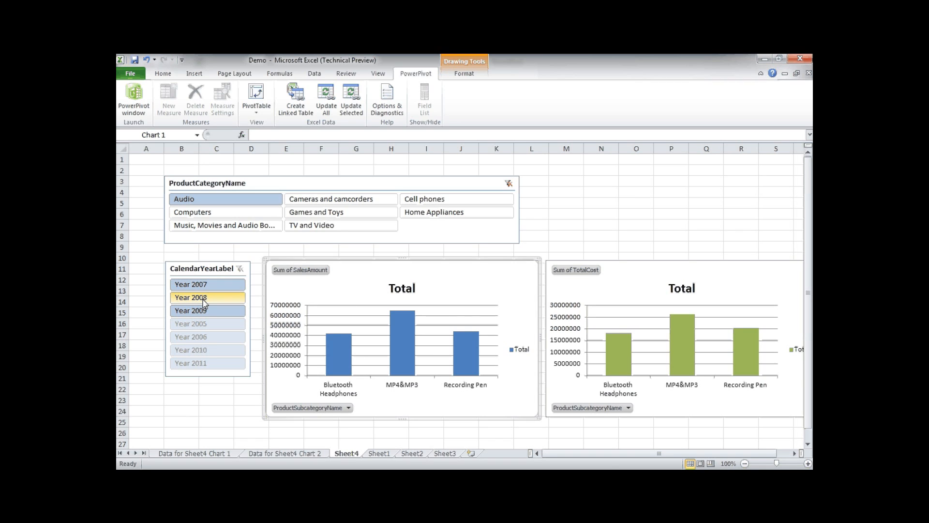
Step: Filter both Audio charts to Year 2008 with the CalendarYearLabel slicer
click(205, 297)
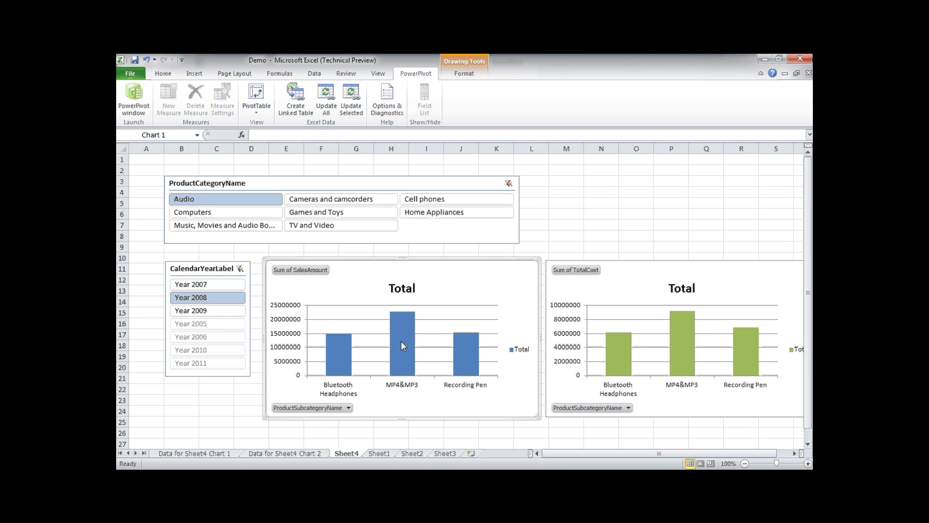
mouse_move(725, 337)
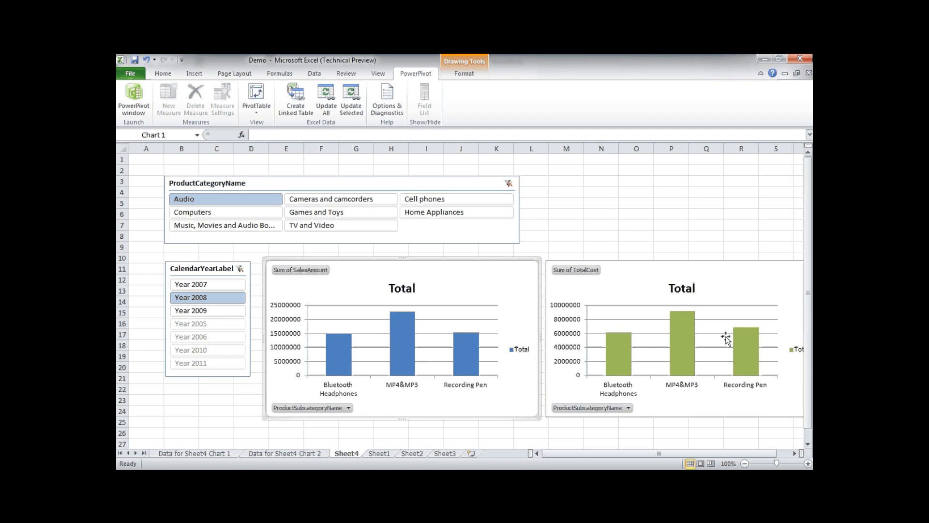
mouse_move(411, 225)
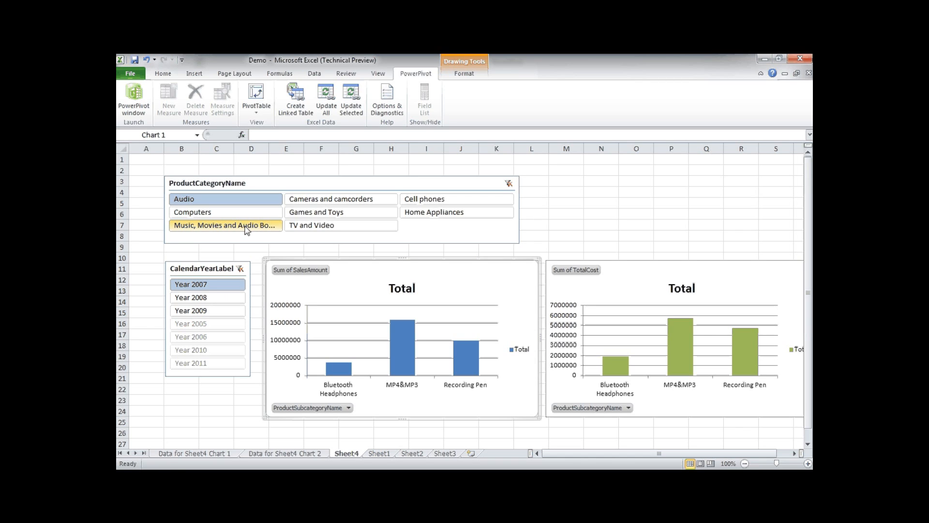
Step: Cycle the category slicer through Music, Games and Toys, Cell phones, ending on Home Appliances
click(340, 199)
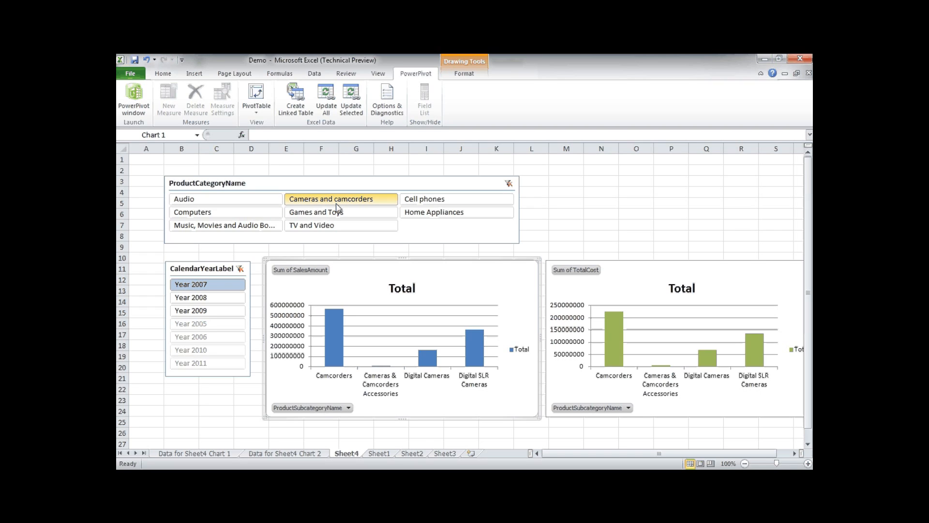
click(325, 212)
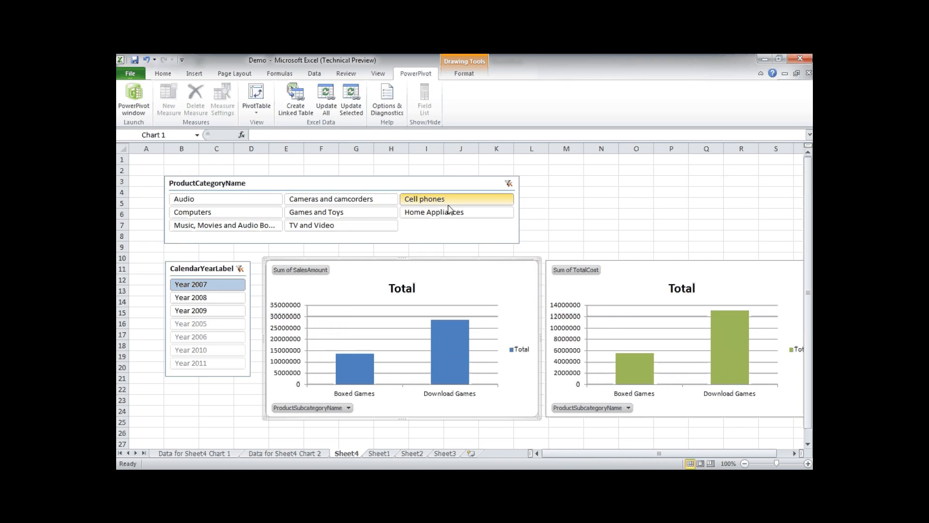
click(433, 212)
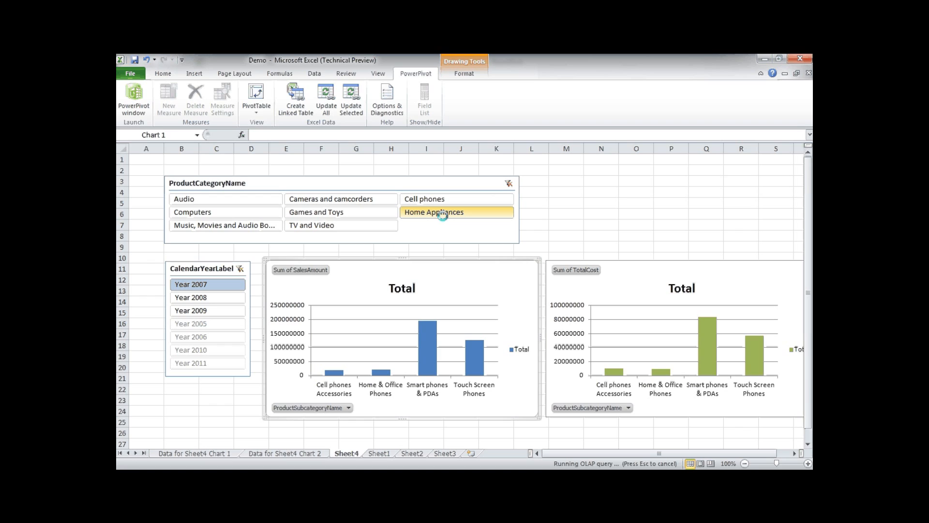
click(438, 212)
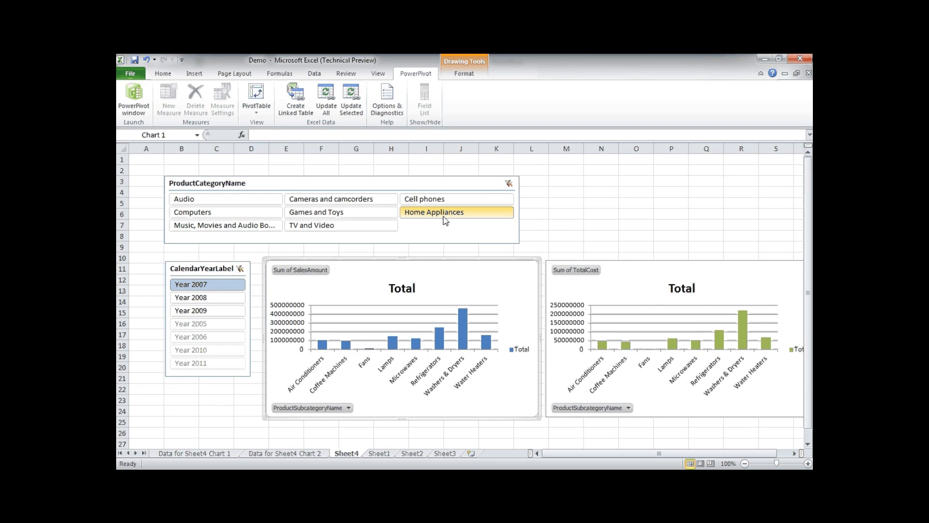